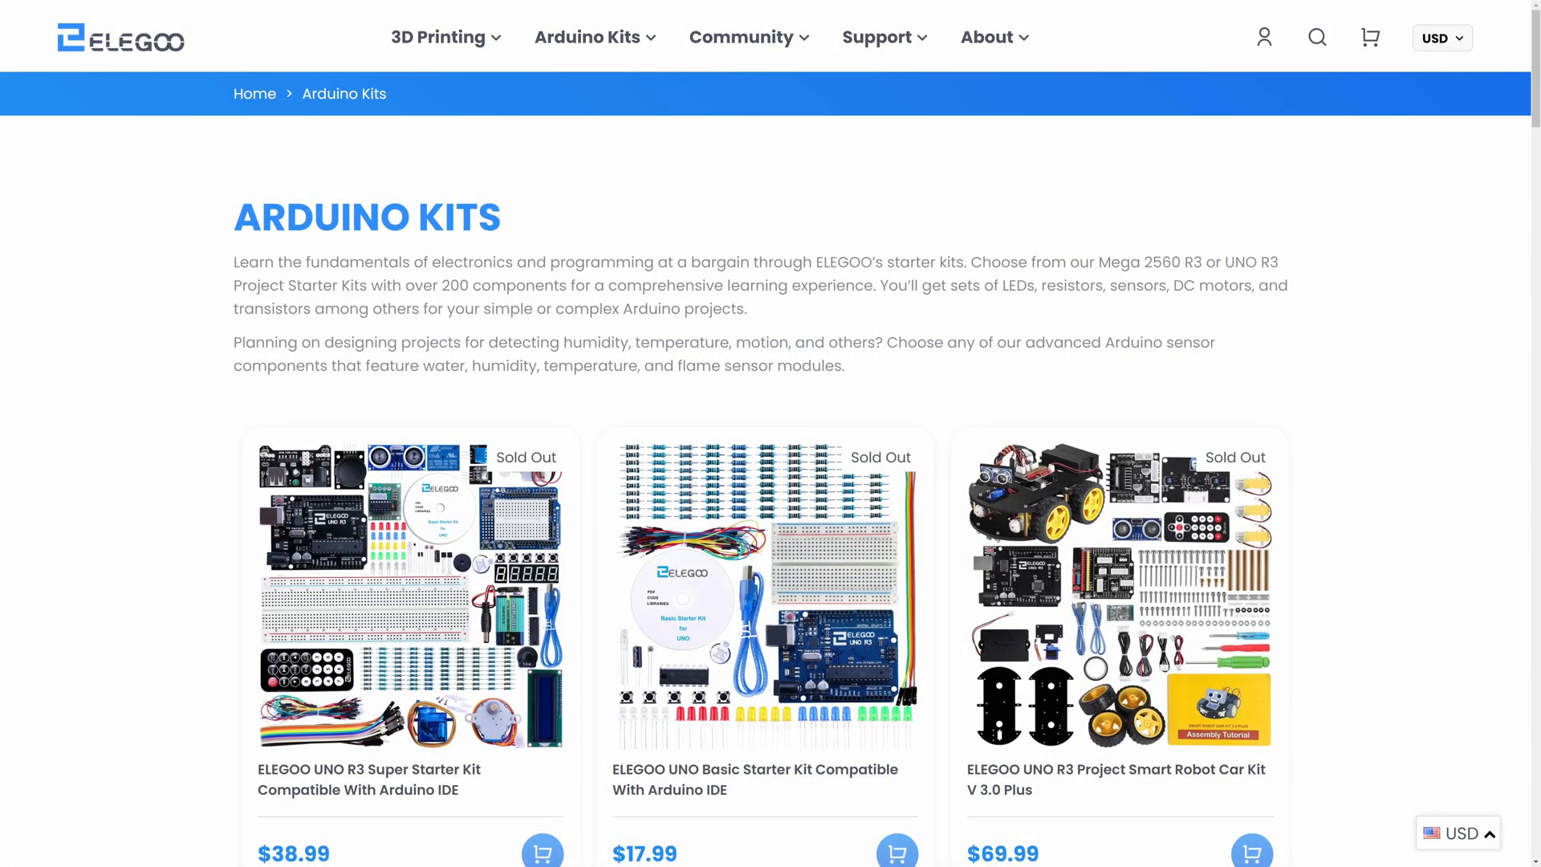
# Step: Scroll past the Arduino Kits catalog down to the Mars resin printer listings and prices
pyautogui.scroll(-3)
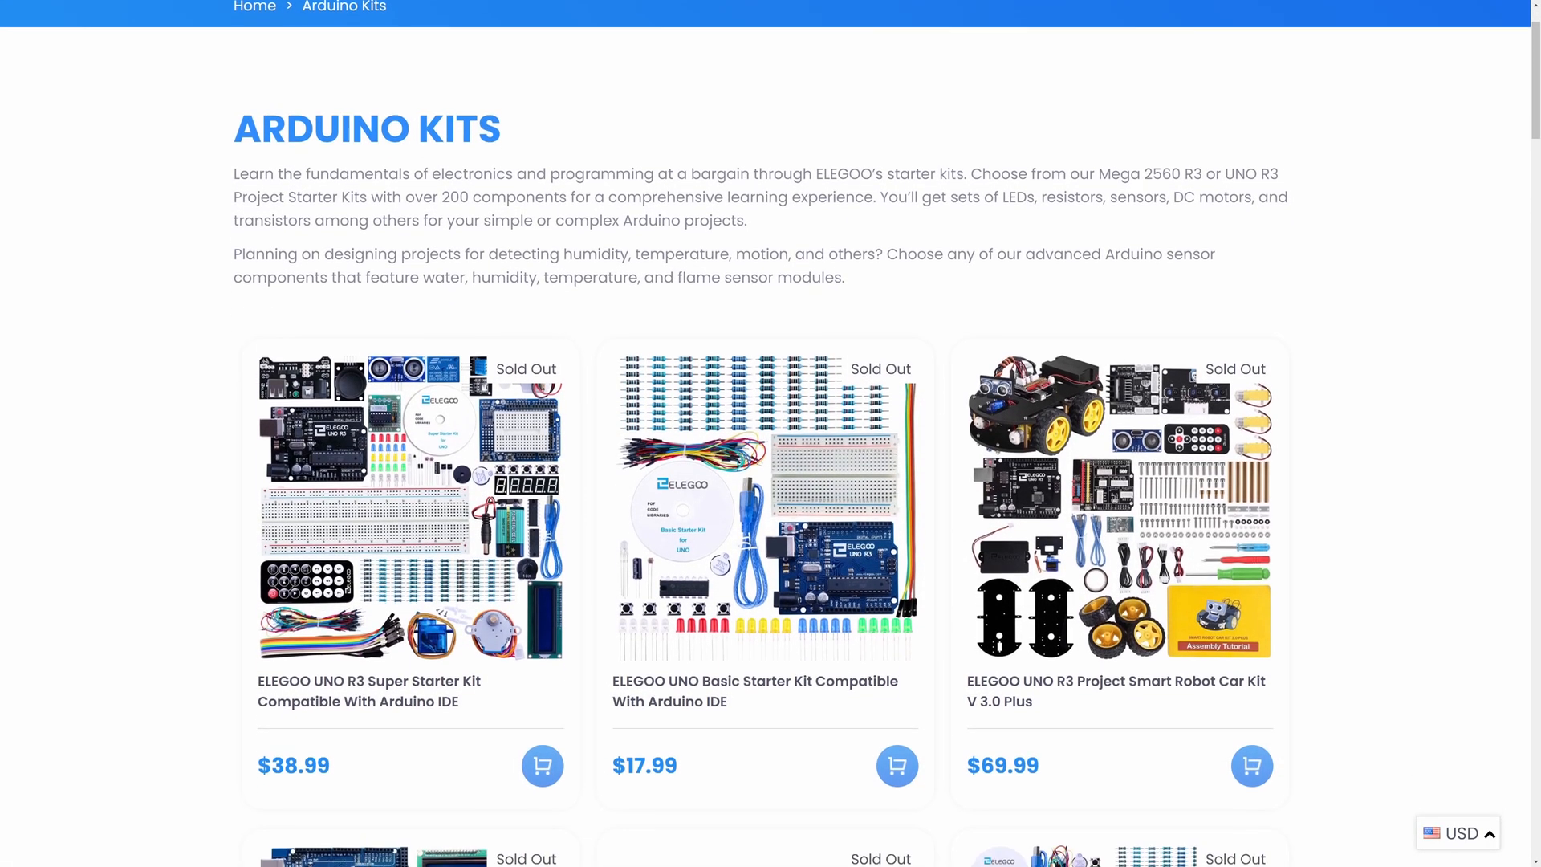
pyautogui.scroll(-3)
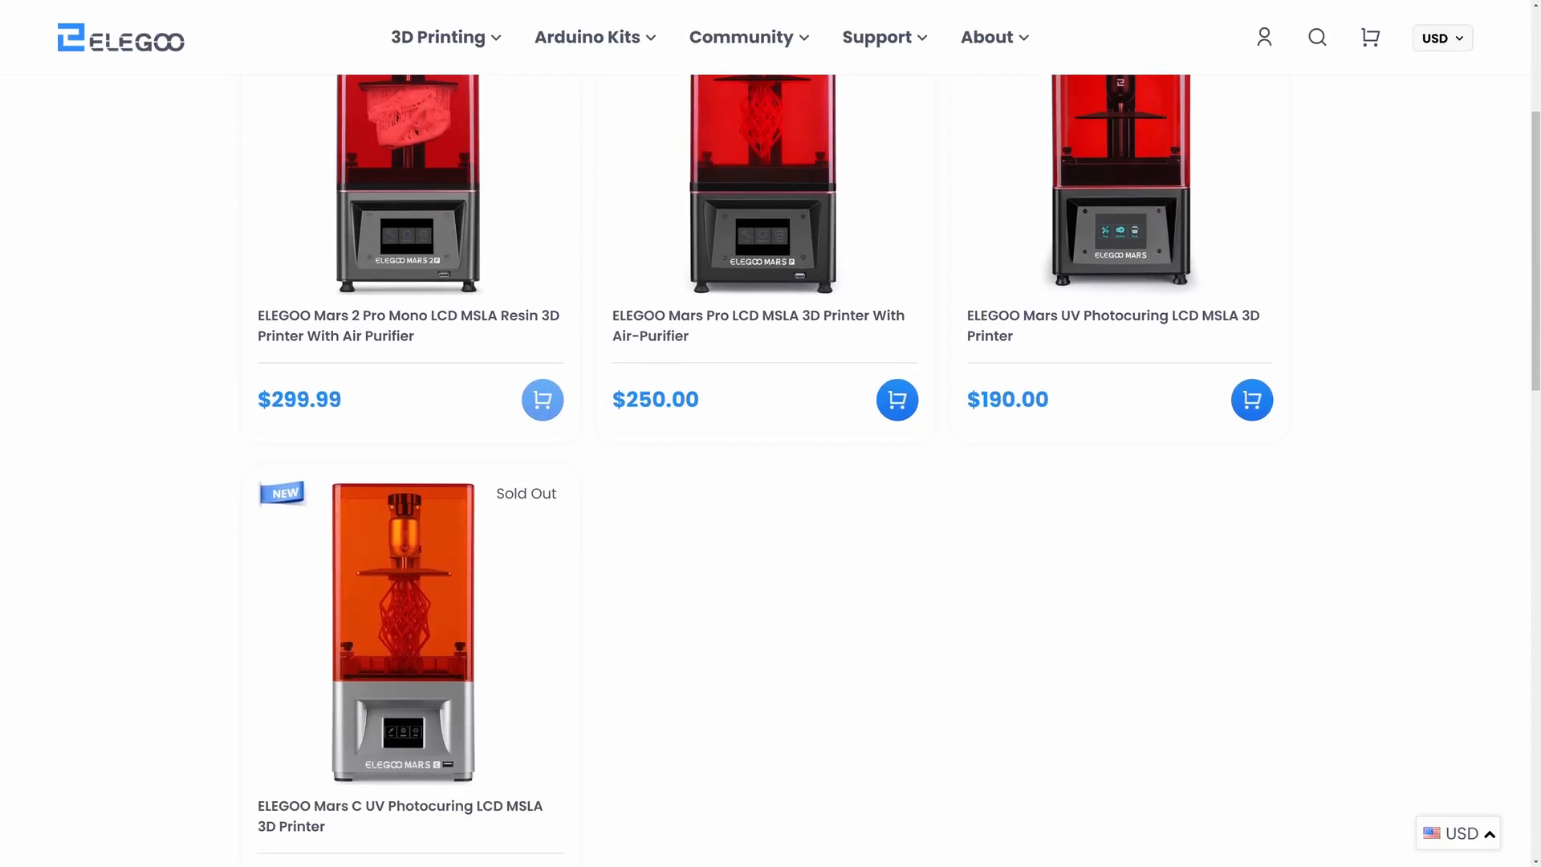
pyautogui.click(401, 633)
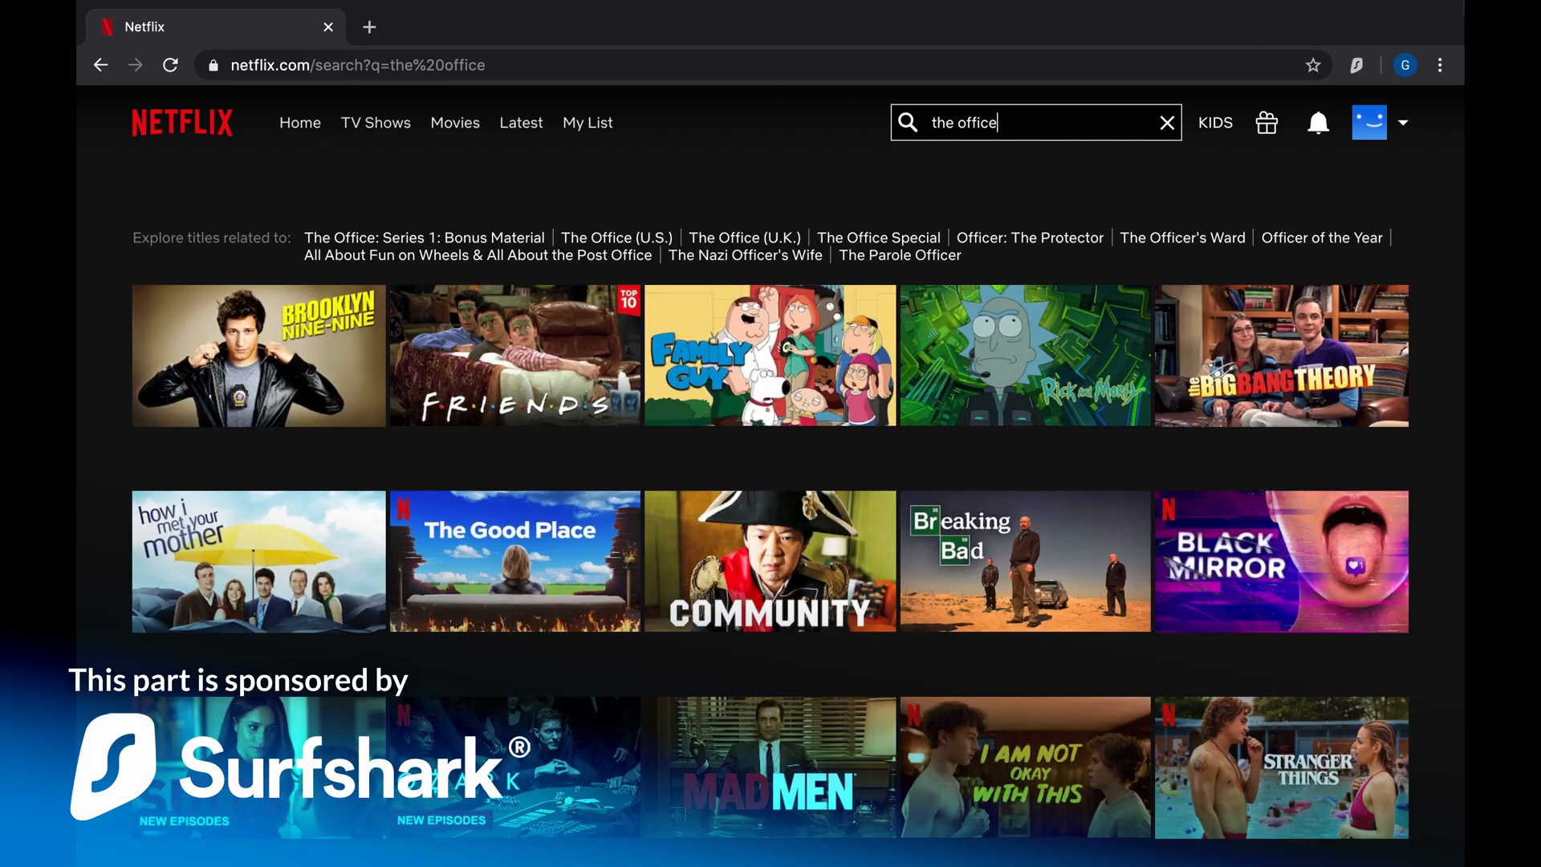
# Step: Select the Netflix search box at the top of the page
pyautogui.click(1356, 65)
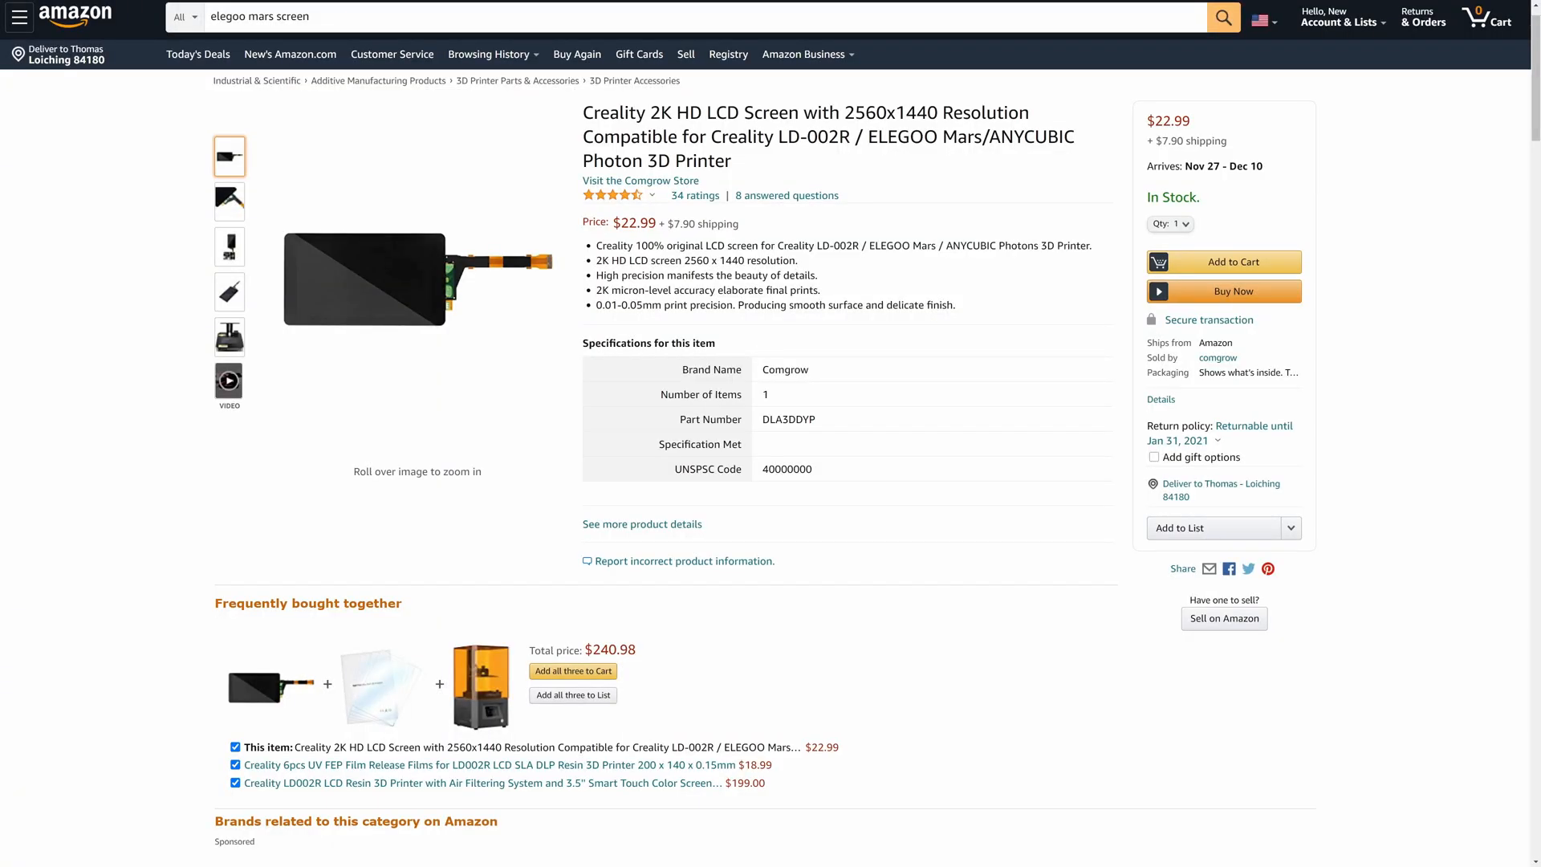
# Step: Highlight 'Creality LD-002R' in the $22.99 2K LCD screen listing title
pyautogui.doubleClick(779, 136)
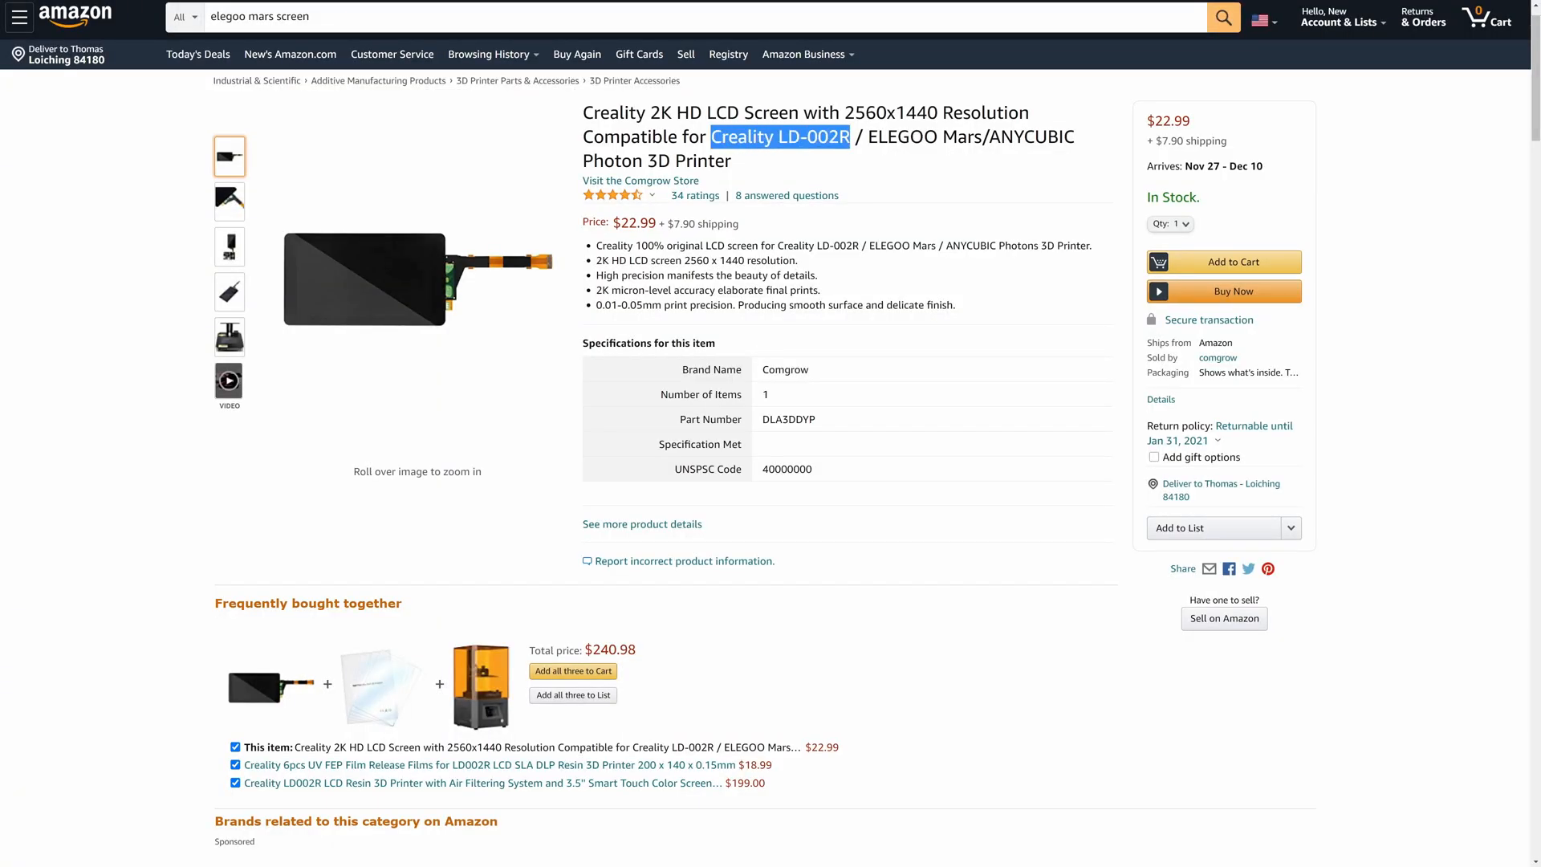